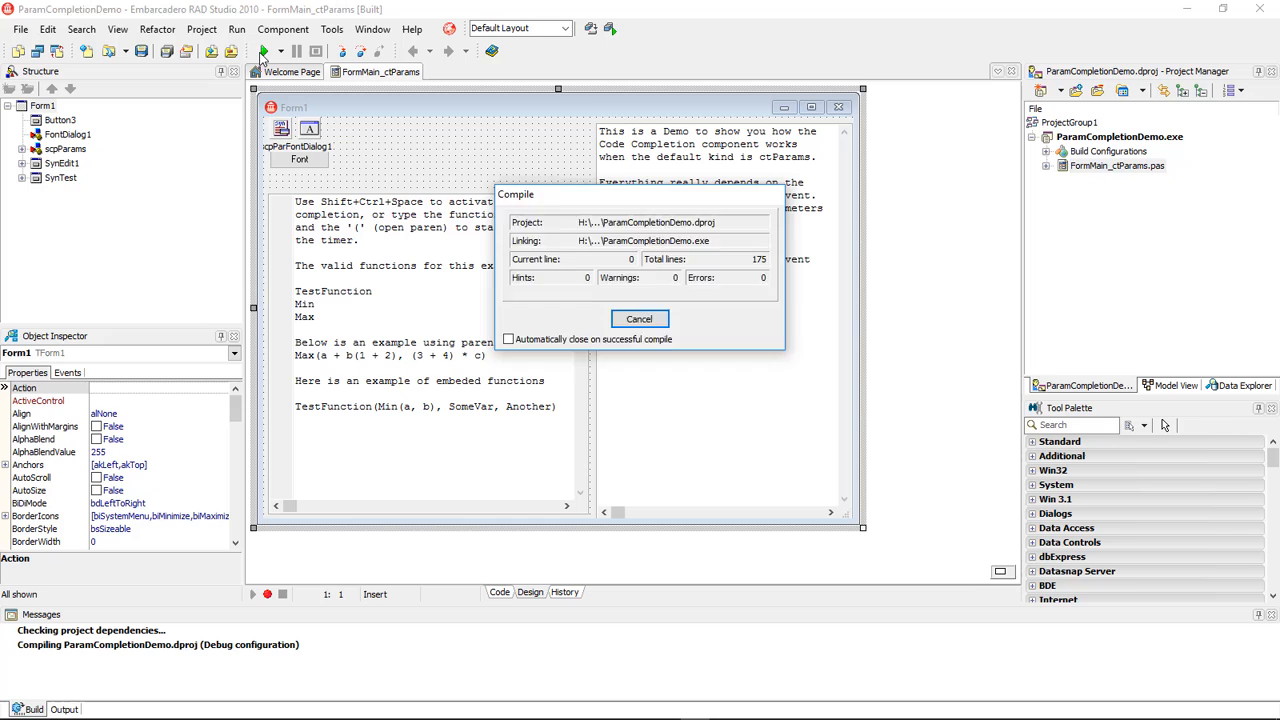
Compile ParamCompletionDemo in RAD Studio 2010 and bring up Avast Free Antivirus
{"action": "left_click", "coordinate": [639, 318]}
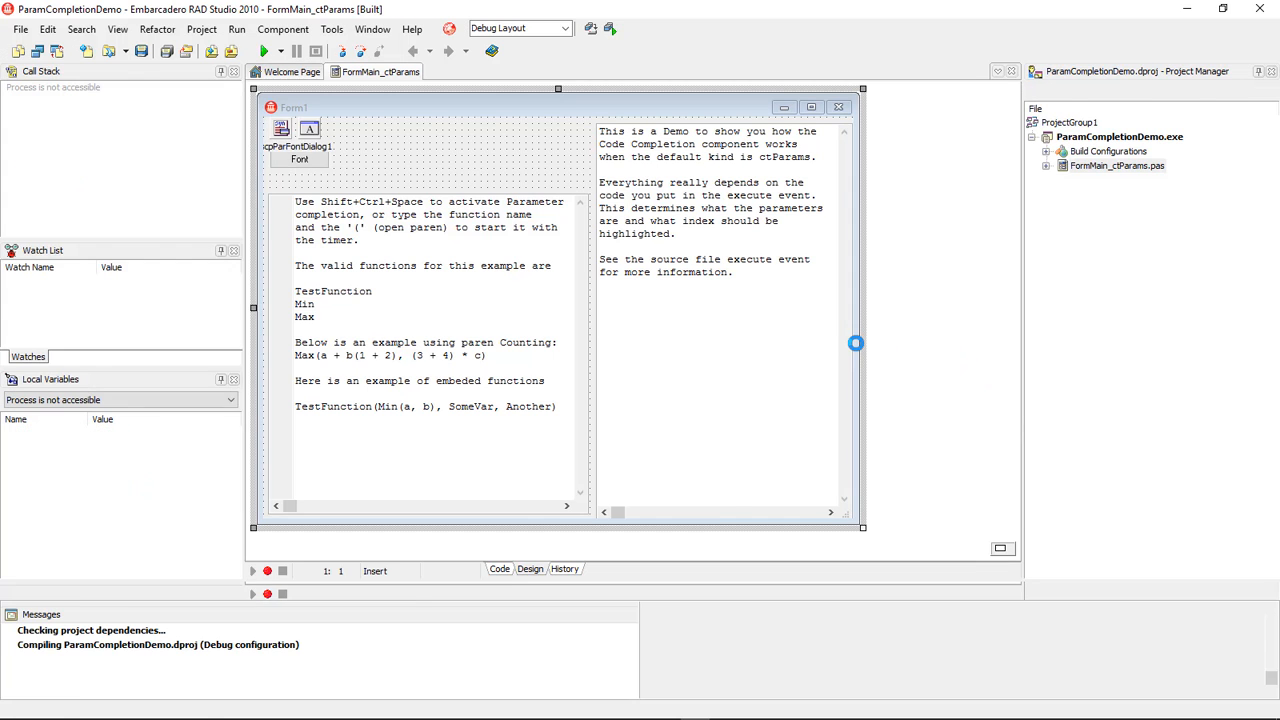
{"action": "left_click", "coordinate": [263, 51]}
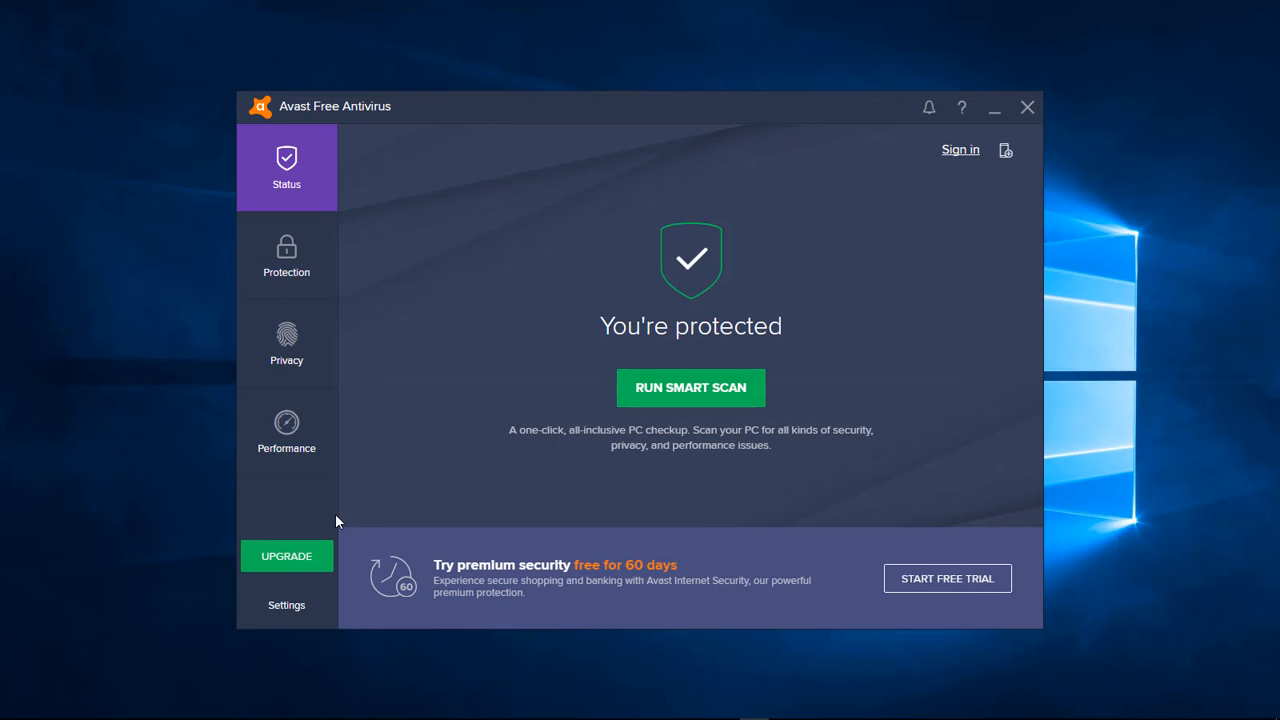
Open Avast settings and expand General > Exclusions to show the File paths list
{"action": "left_click", "coordinate": [286, 605]}
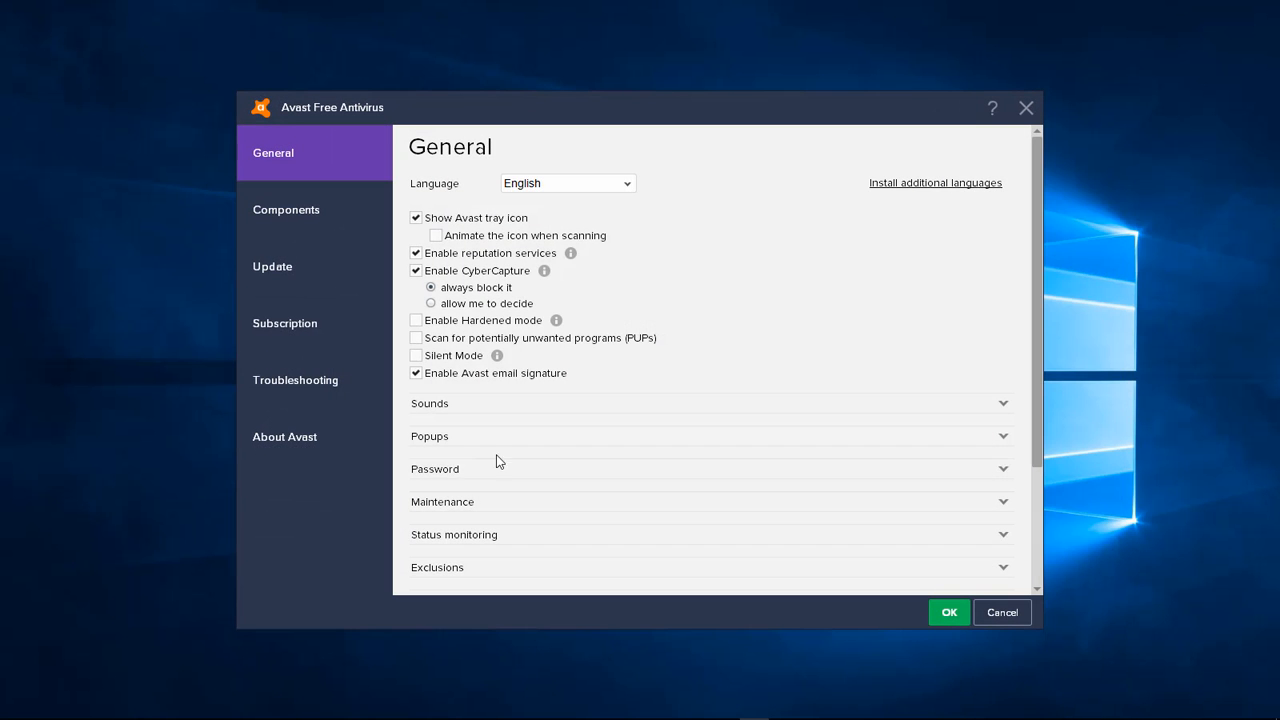
{"action": "scroll", "scroll_direction": "down", "scroll_amount": 3}
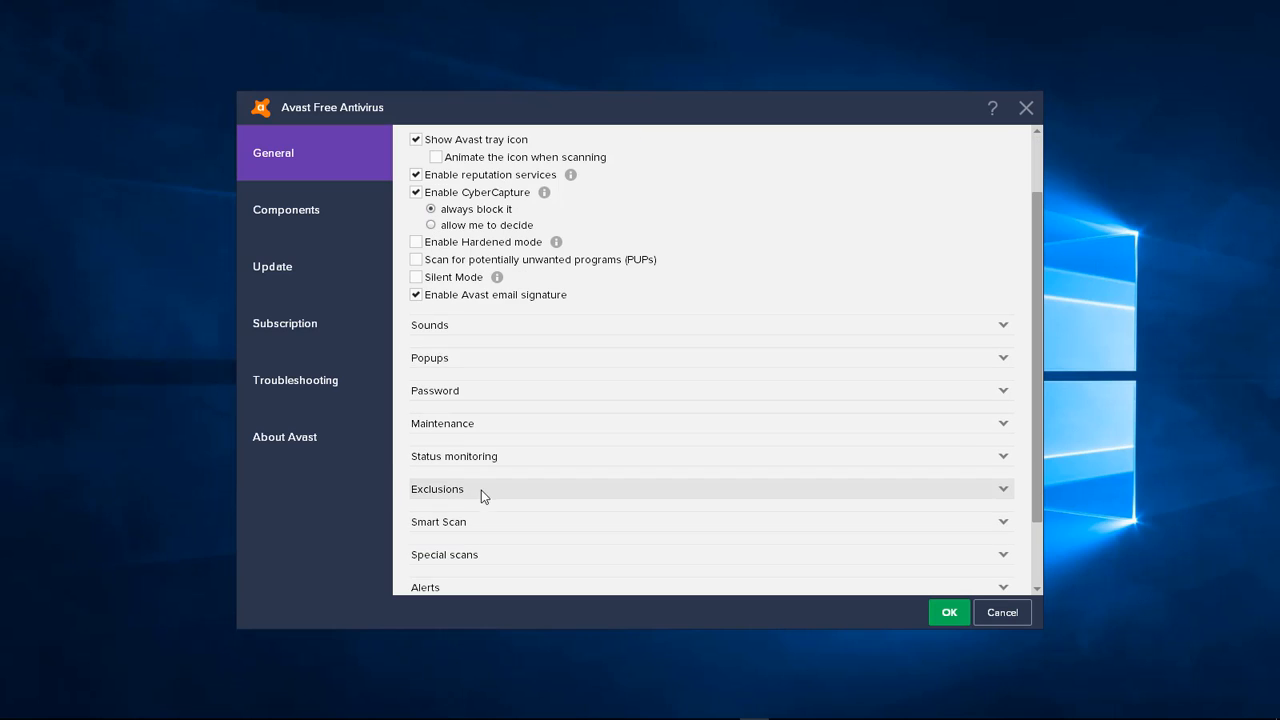
{"action": "left_click", "coordinate": [710, 488]}
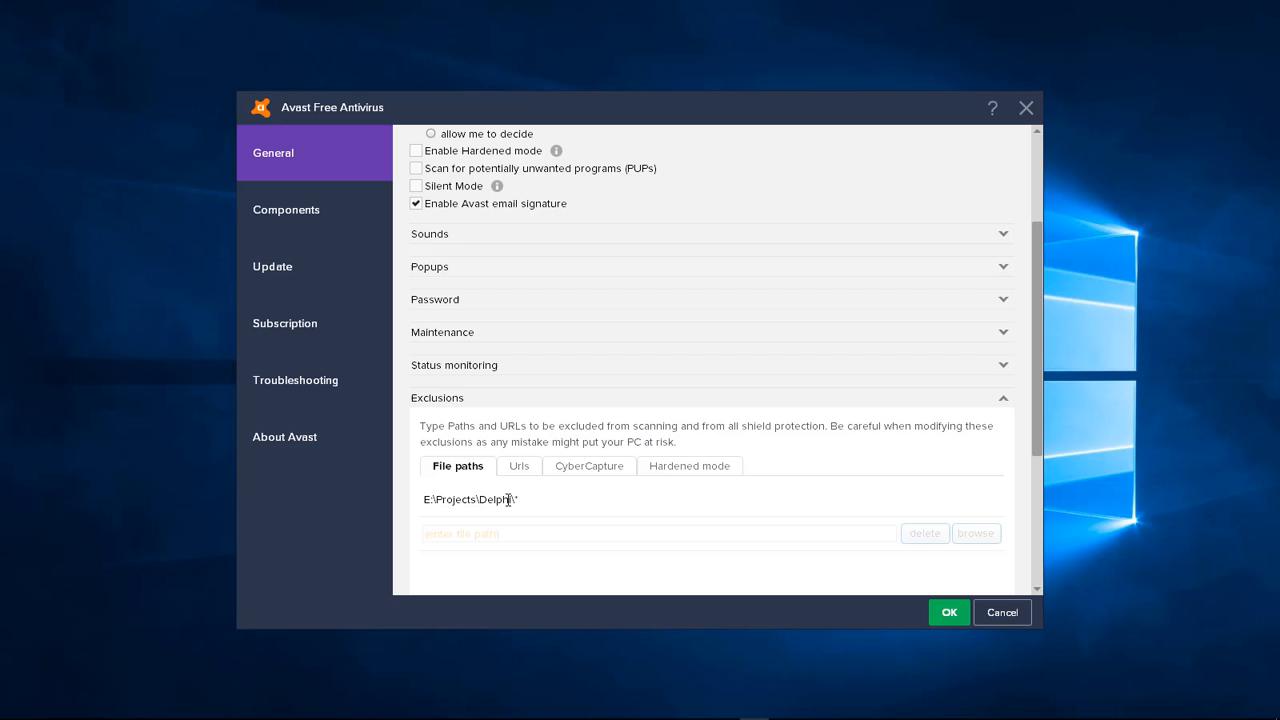
{"action": "mouse_move", "coordinate": [604, 495]}
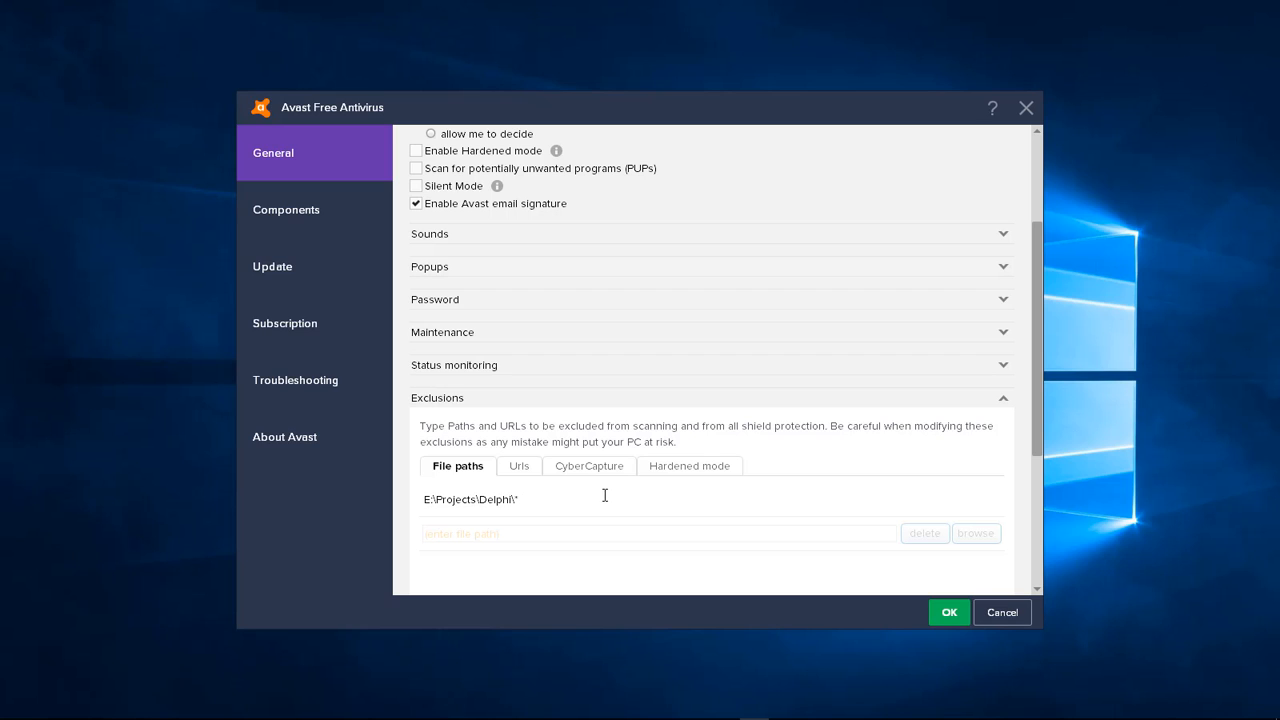
{"action": "scroll", "scroll_direction": "down", "scroll_amount": 3}
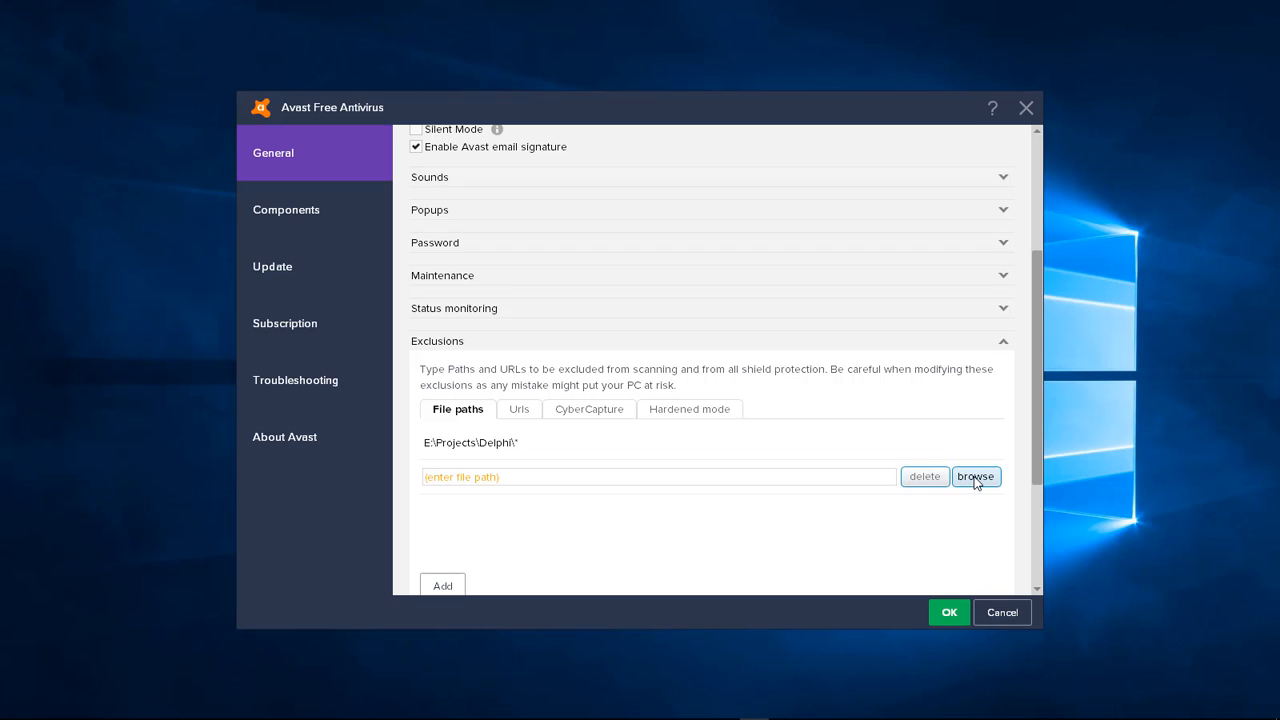
Browse for an exclusion folder, expanding H:, Delphi and Packages
{"action": "left_click", "coordinate": [975, 476]}
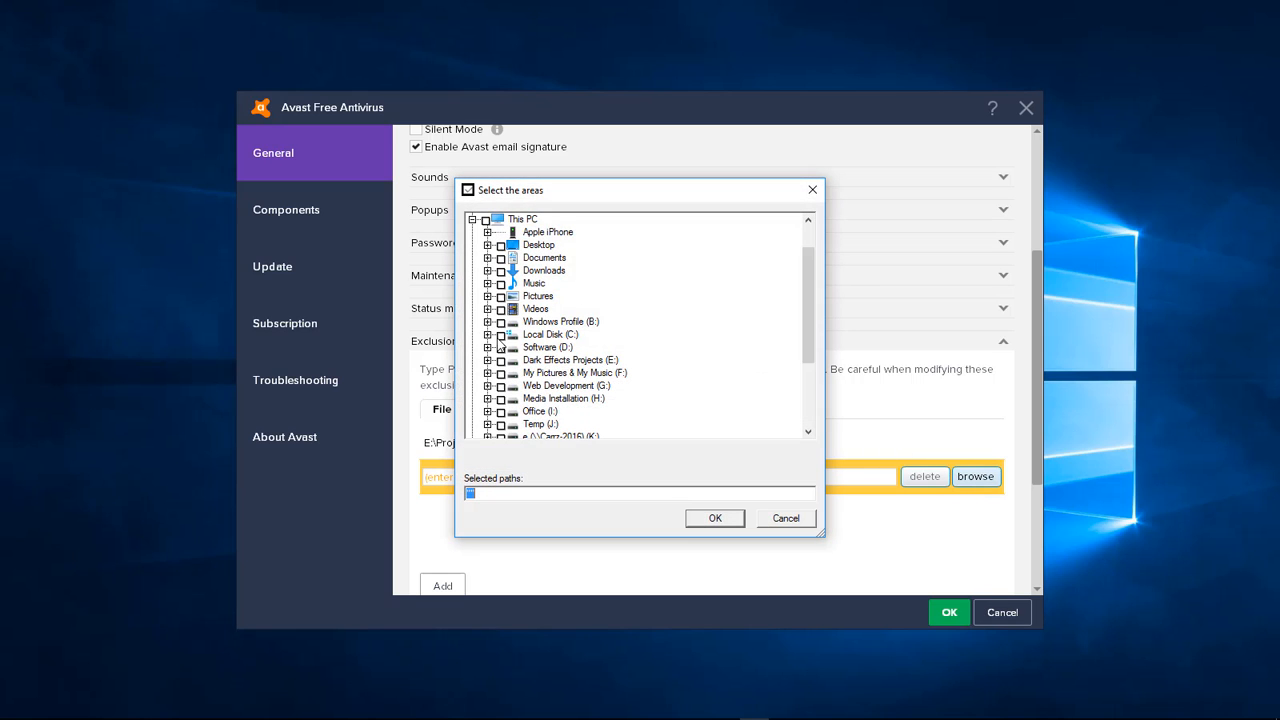
{"action": "mouse_move", "coordinate": [547, 405]}
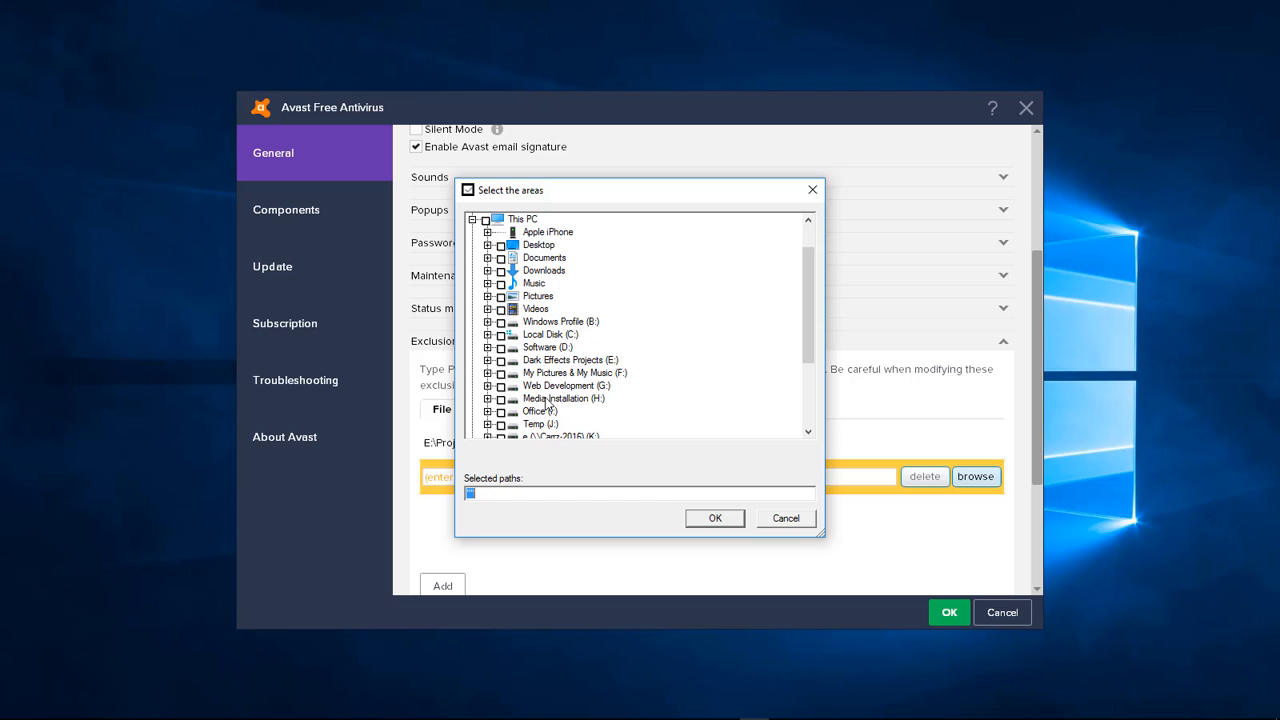
{"action": "left_click", "coordinate": [489, 398]}
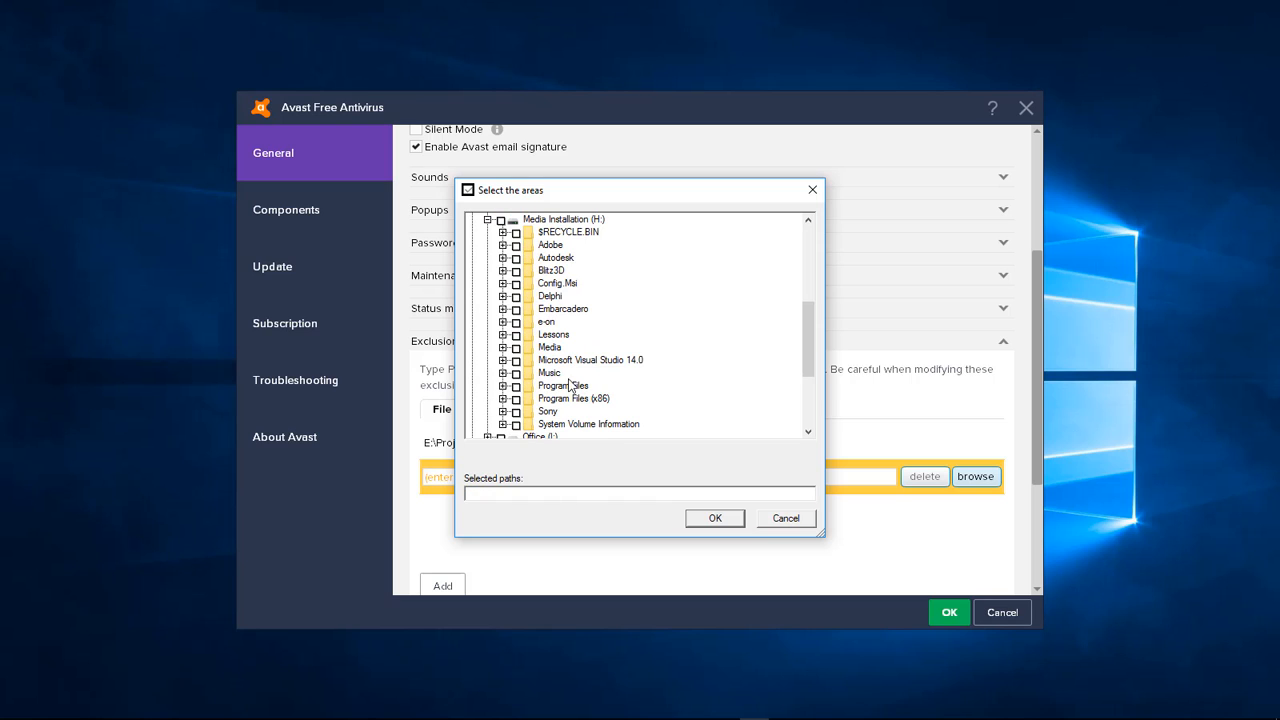
{"action": "left_click", "coordinate": [505, 295]}
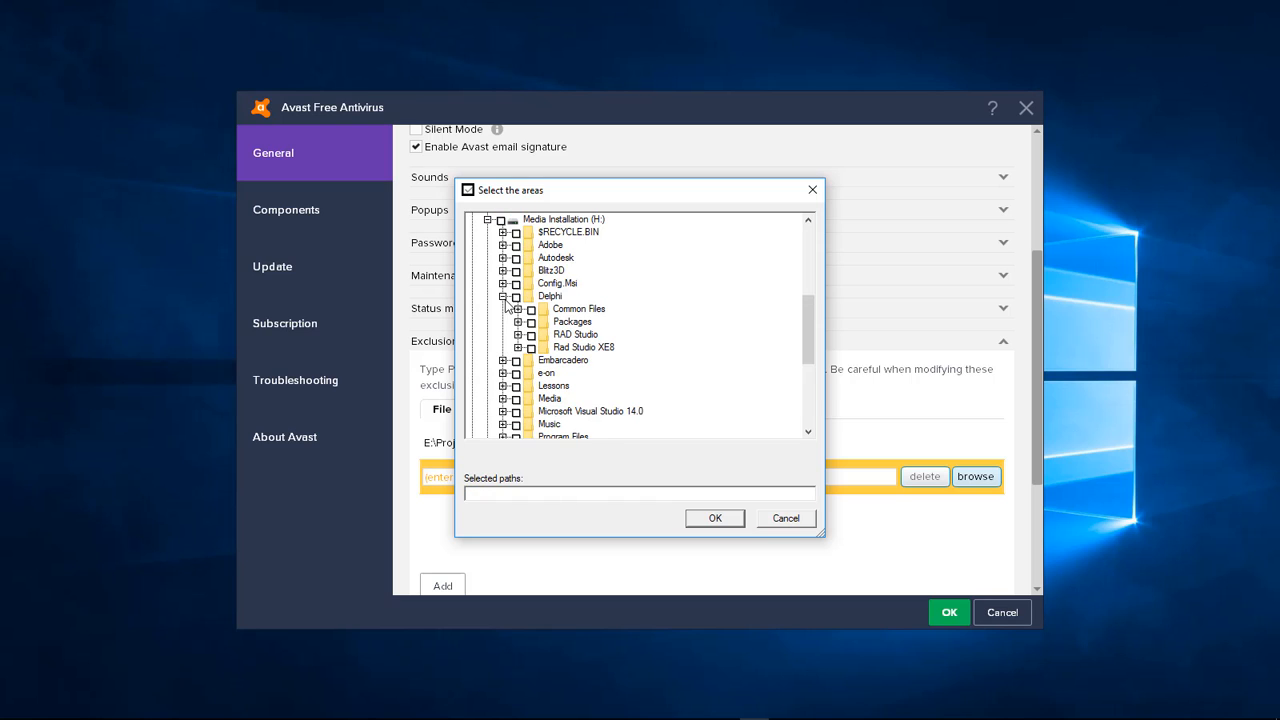
{"action": "left_click", "coordinate": [532, 321]}
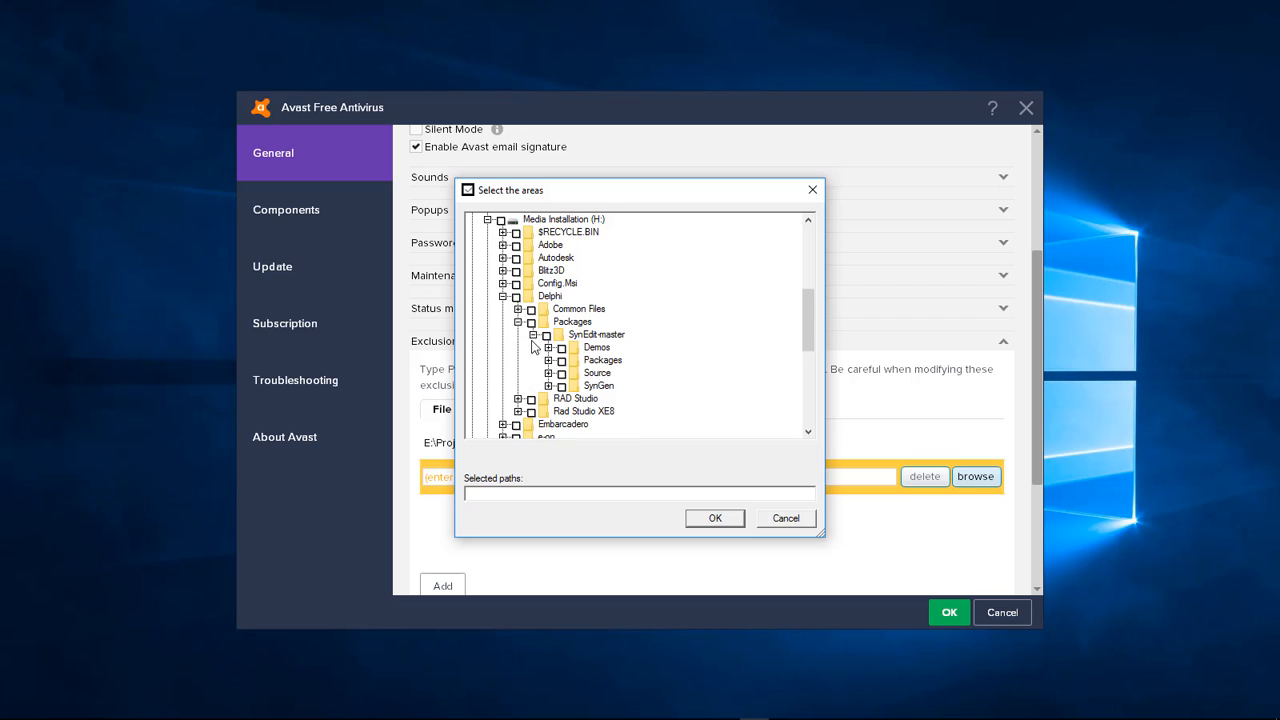
{"action": "mouse_move", "coordinate": [565, 357]}
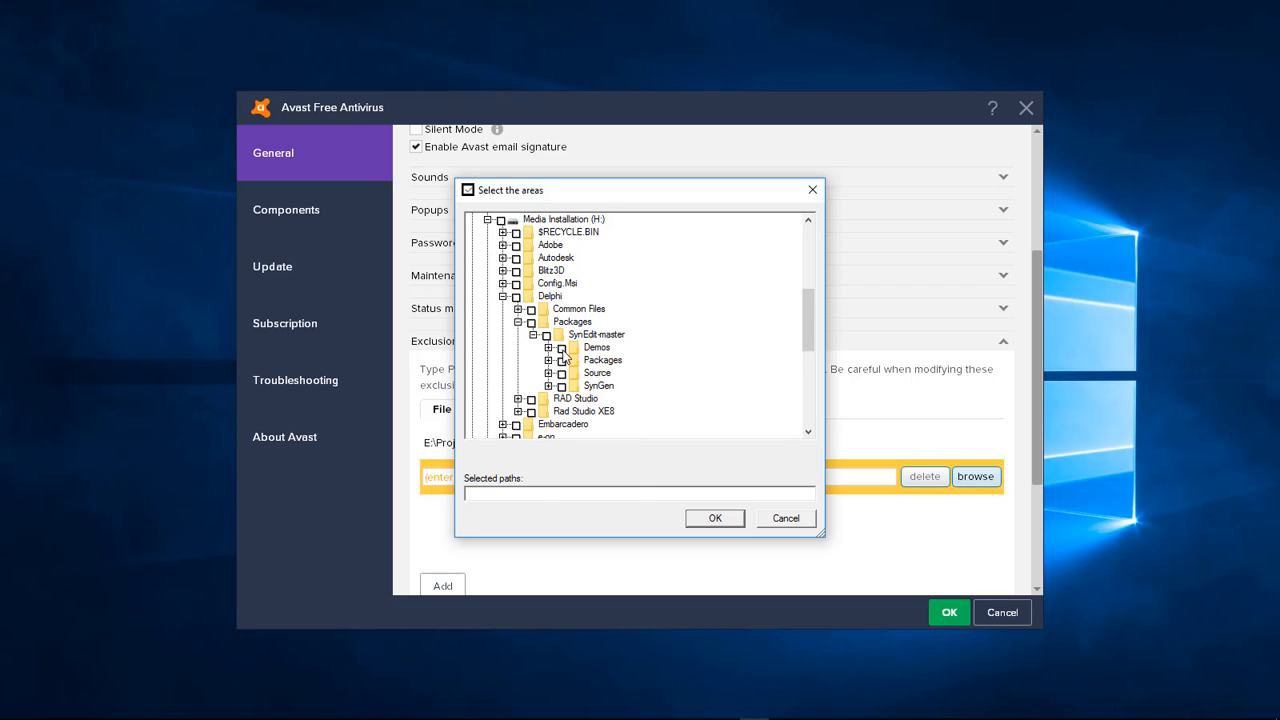
Tick H:\Delphi\Packages\SynEdit-master\Demos, confirm it, and save the Avast settings
{"action": "left_click", "coordinate": [562, 347]}
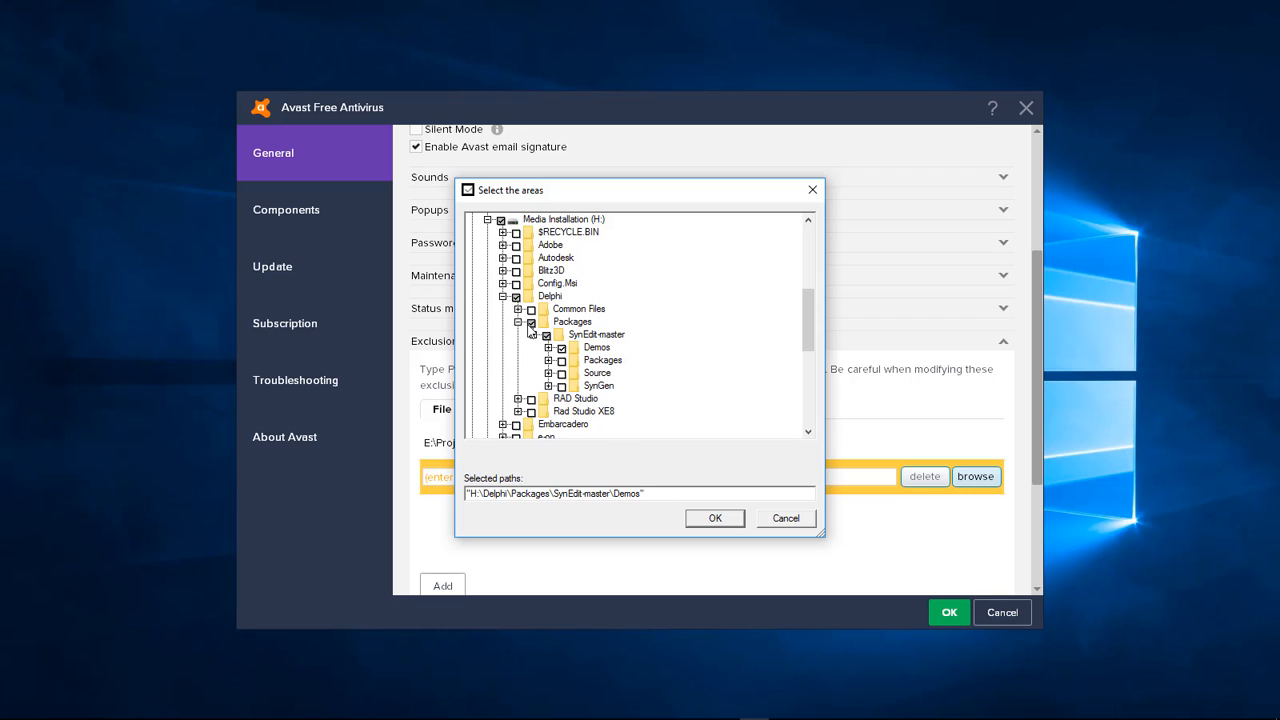
{"action": "left_click", "coordinate": [714, 518]}
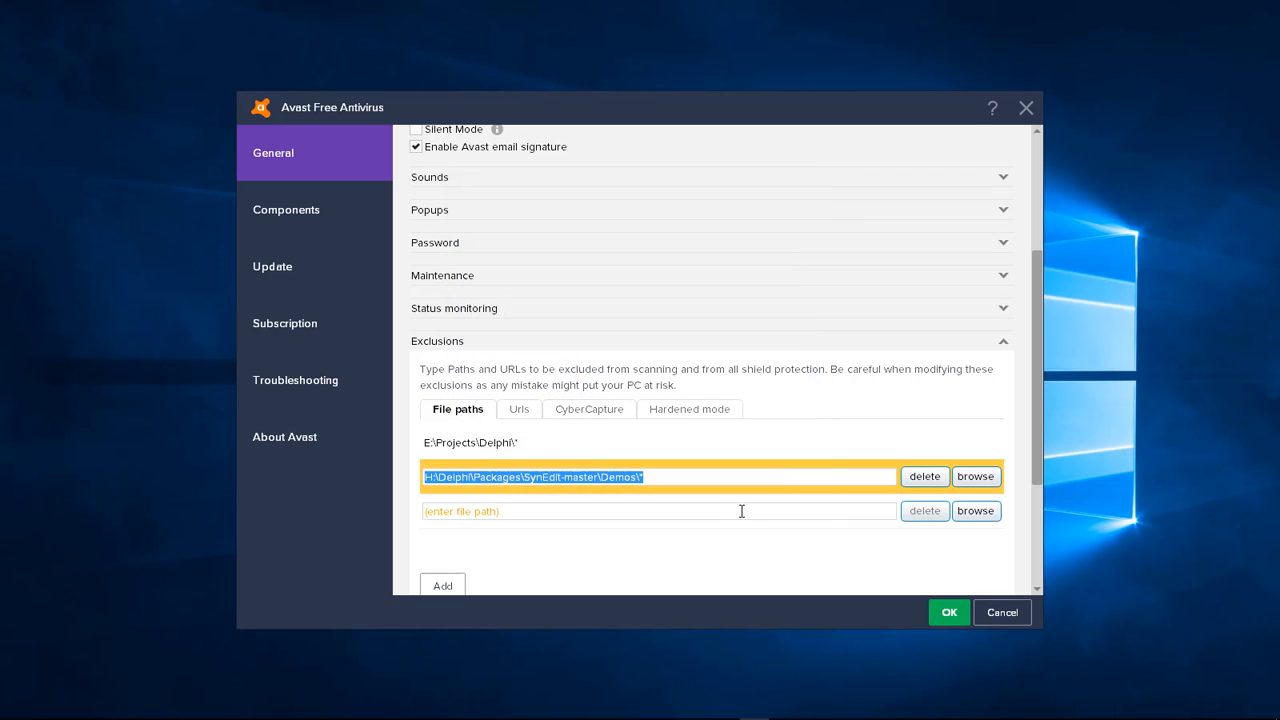
{"action": "left_click", "coordinate": [948, 611]}
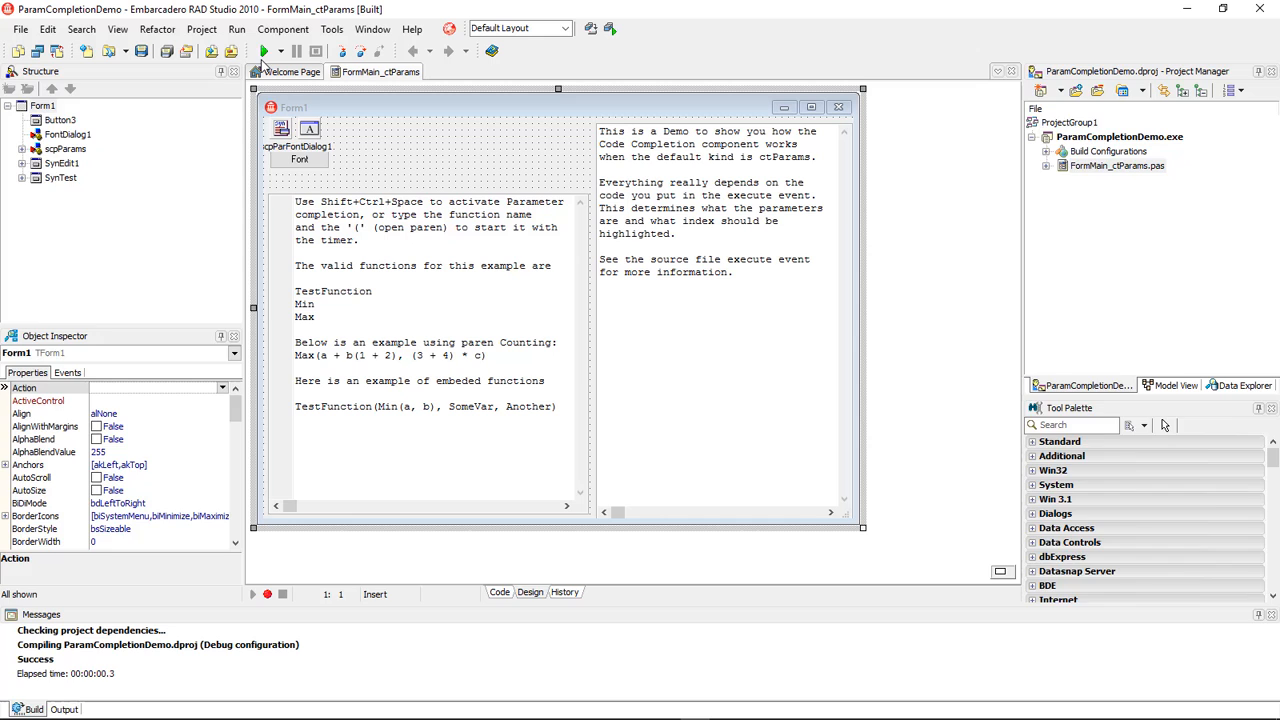
Run ParamCompletionDemo again and close its Form1 window
{"action": "left_click", "coordinate": [263, 51]}
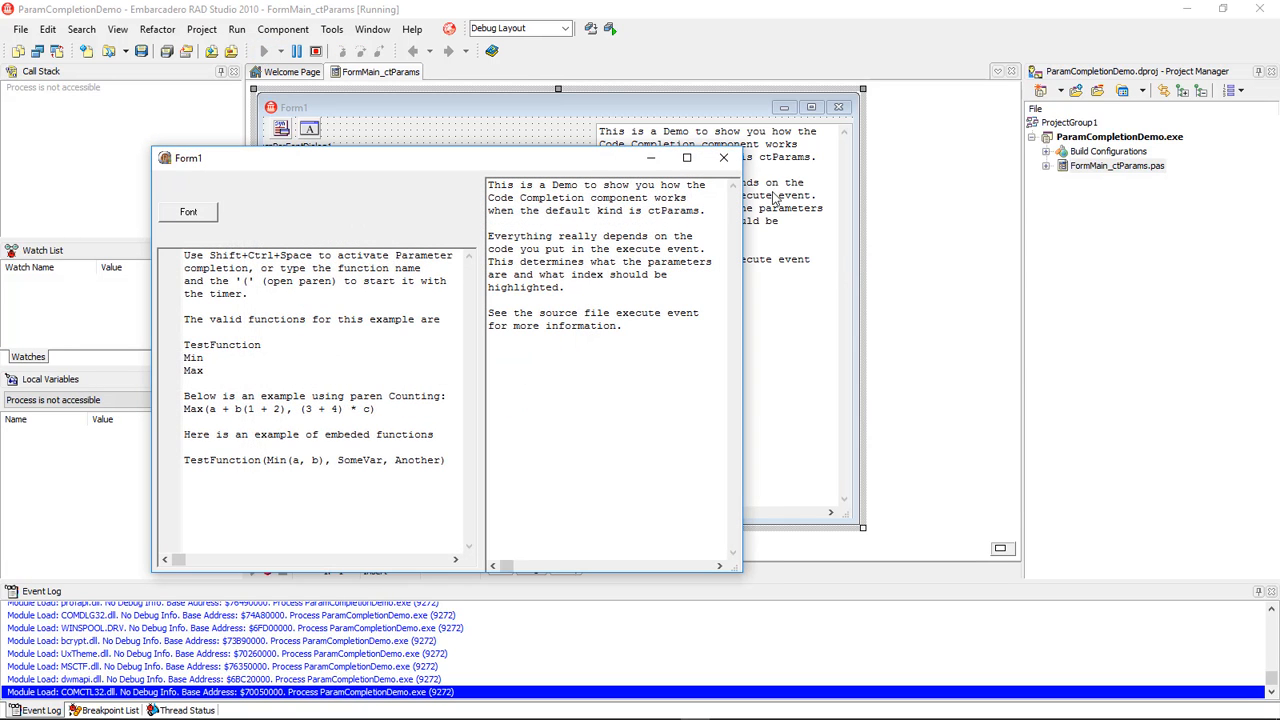
{"action": "left_click", "coordinate": [20, 28]}
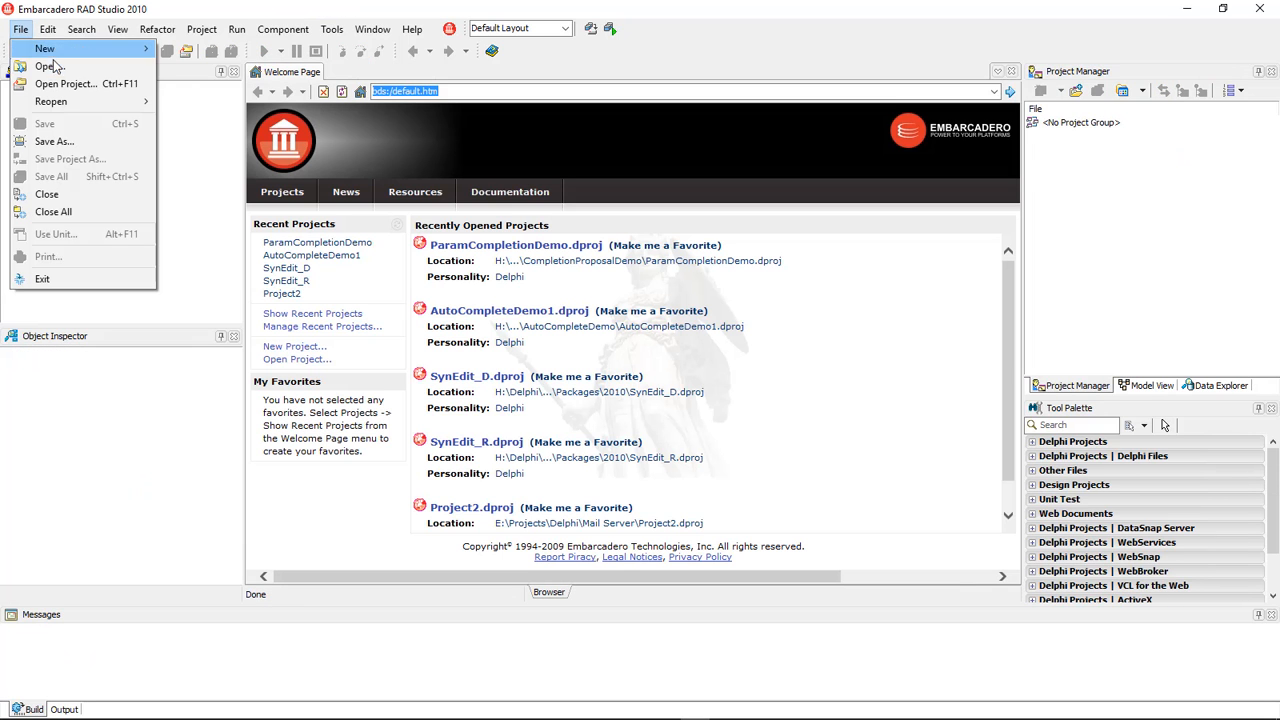
Open D4demo from the SynEdit Demos\D4Demo folder, dismissing the missing resource warning
{"action": "left_click", "coordinate": [65, 83]}
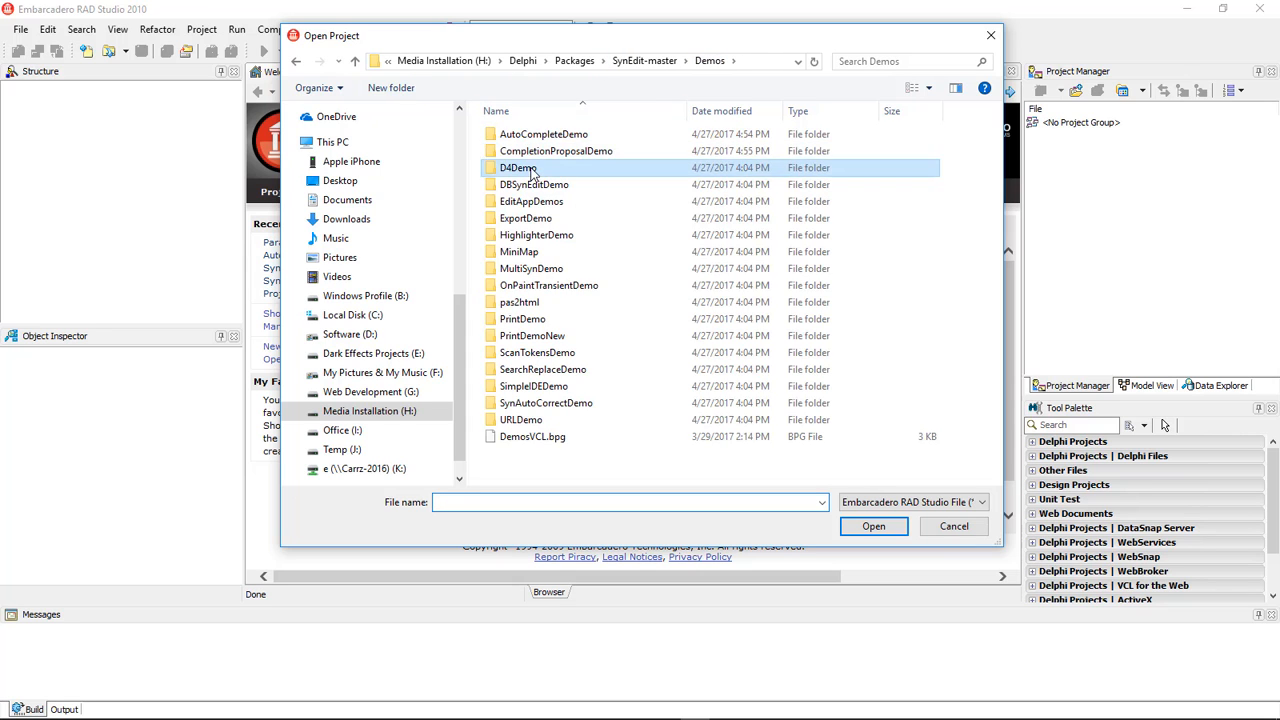
{"action": "double_click", "coordinate": [518, 167]}
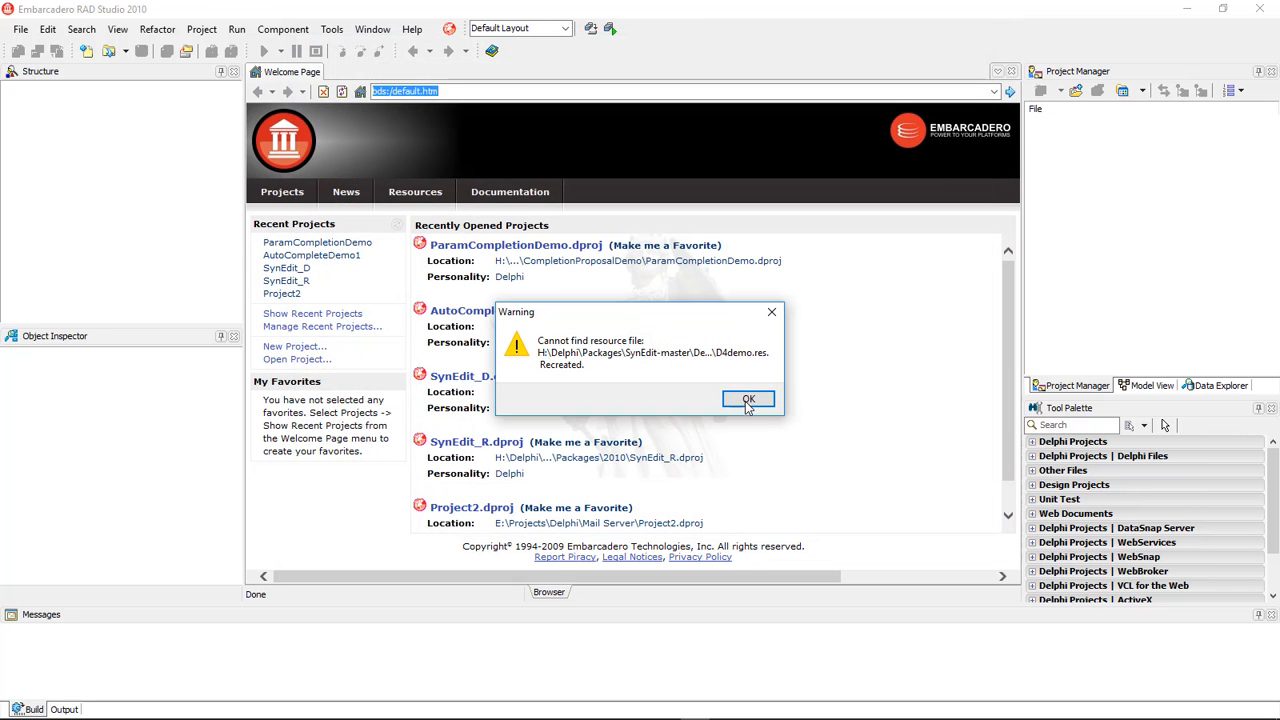
{"action": "left_click", "coordinate": [748, 399]}
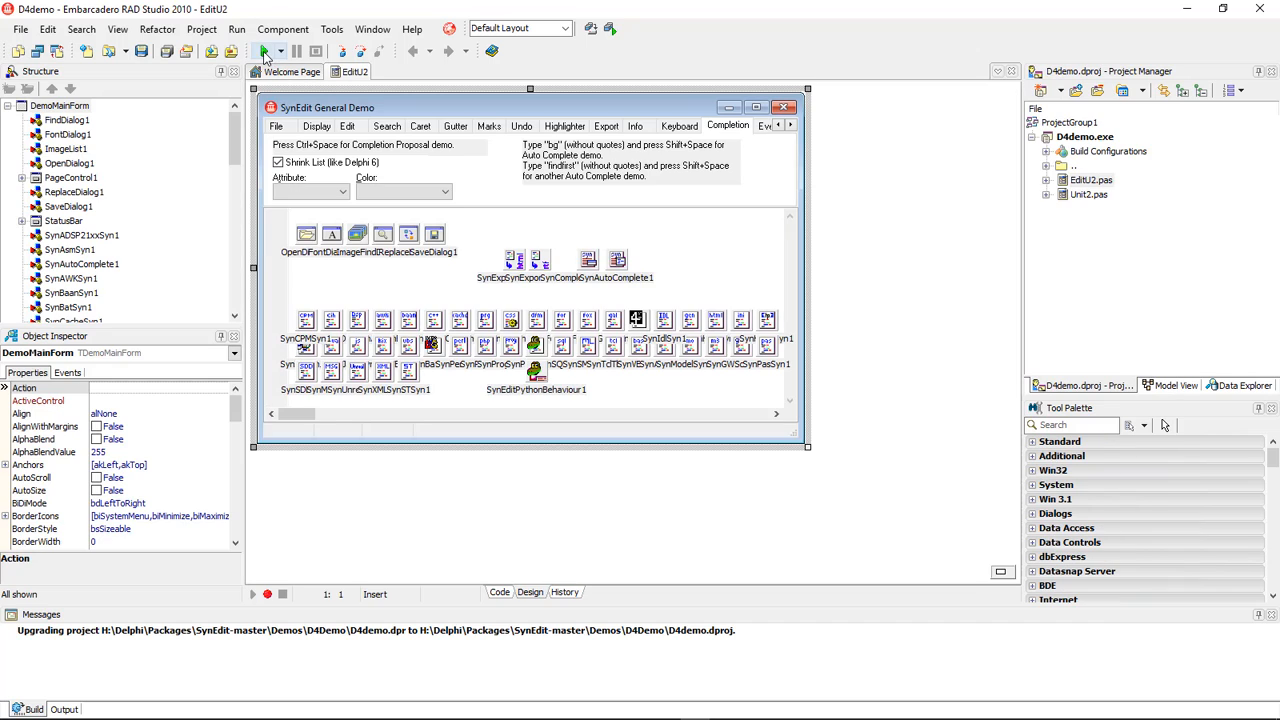
Compile and launch D4demo to show the SynEdit General Demo window
{"action": "left_click", "coordinate": [264, 51]}
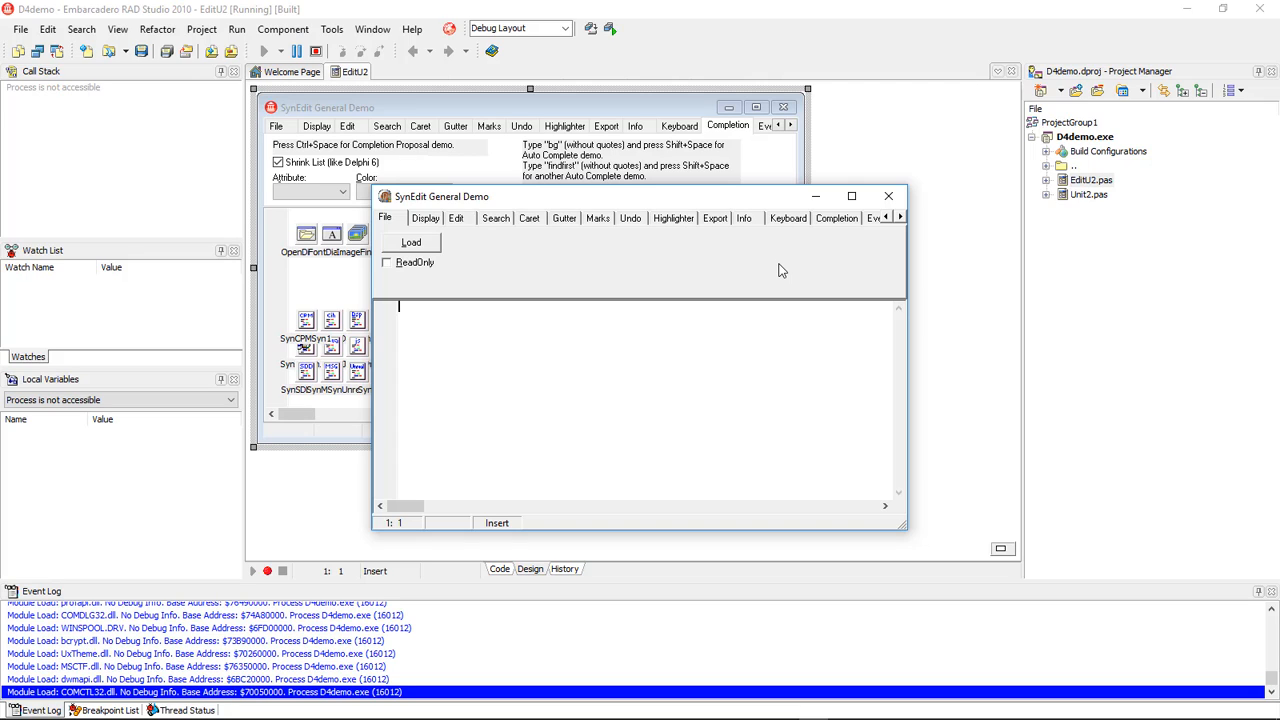
{"action": "mouse_move", "coordinate": [888, 196]}
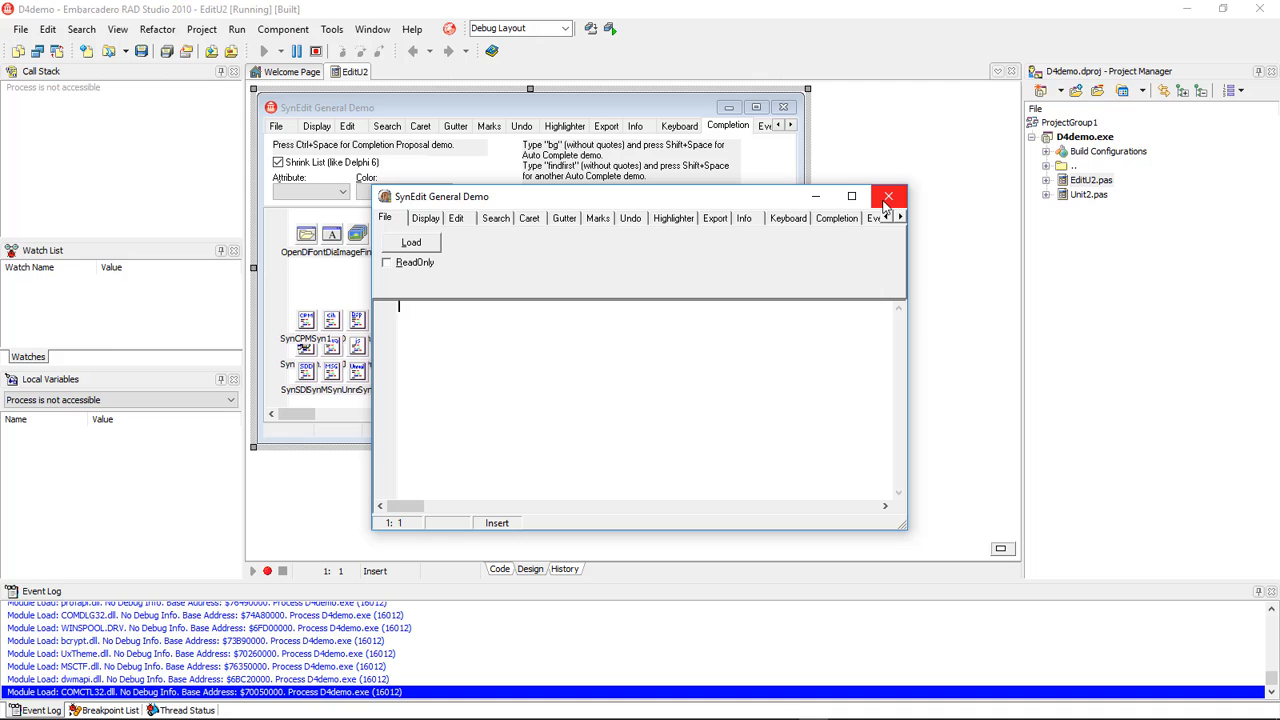